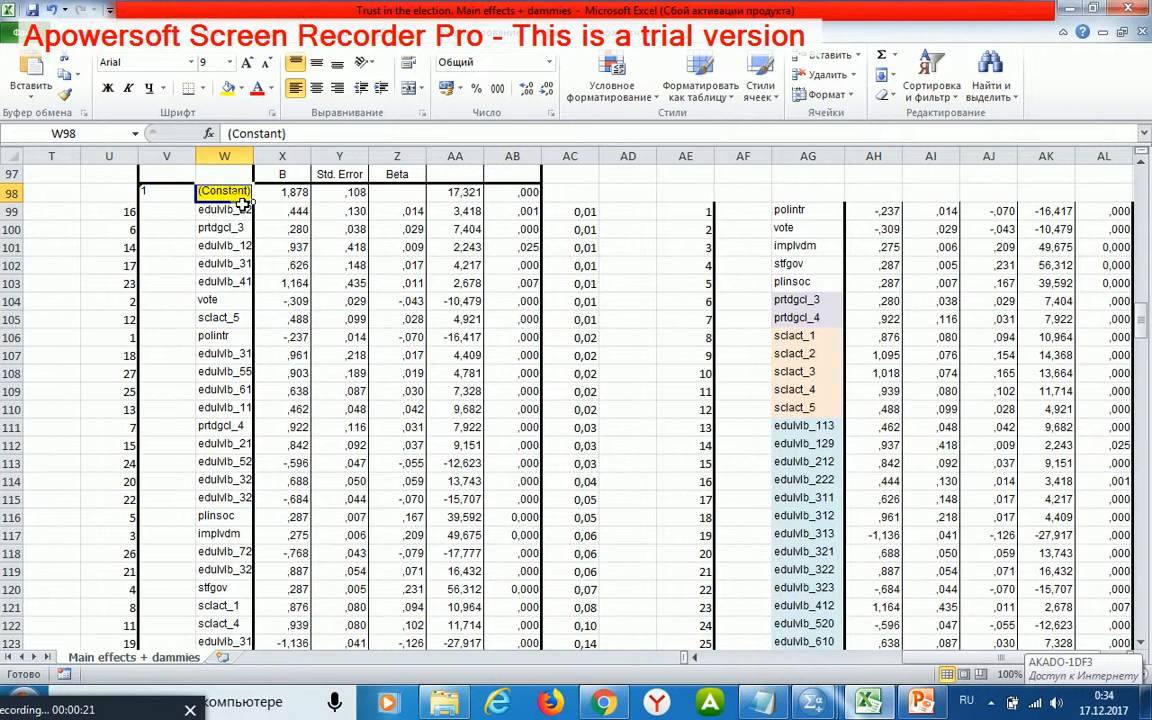
Review the predictor names stfgov, vote and polintr in the existing coefficients list.
{"action": "left_click_drag", "start_coordinate": [808, 210], "coordinate": [808, 318]}
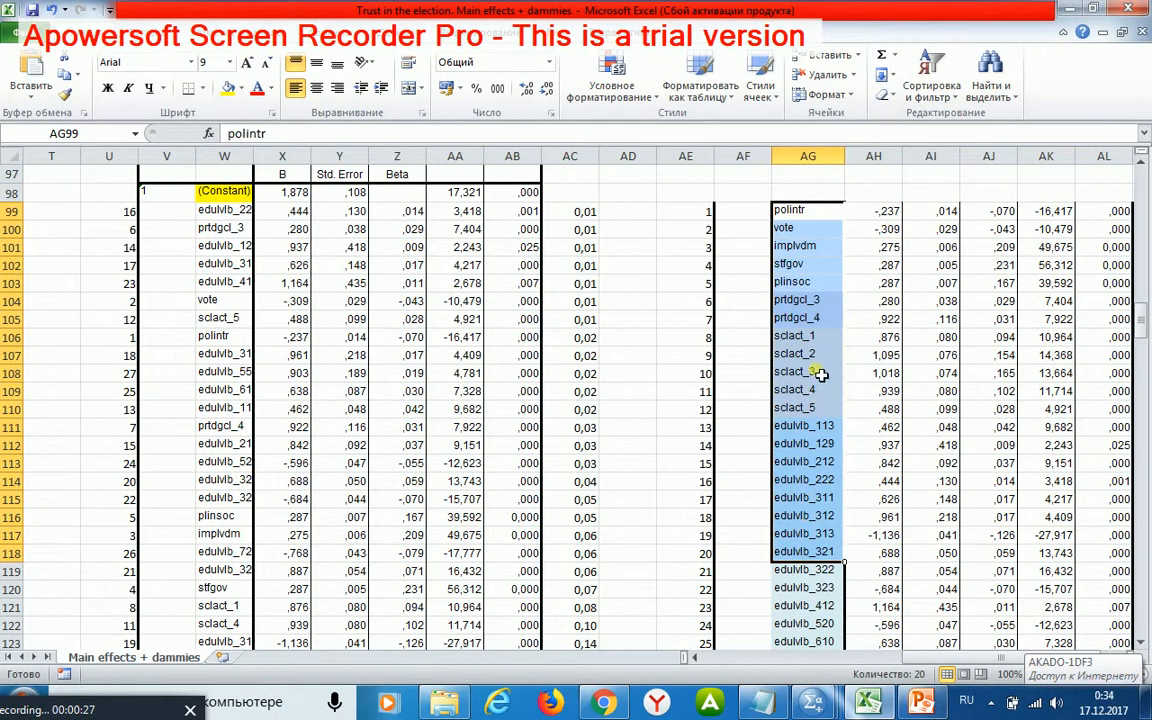
{"action": "mouse_move", "coordinate": [818, 272]}
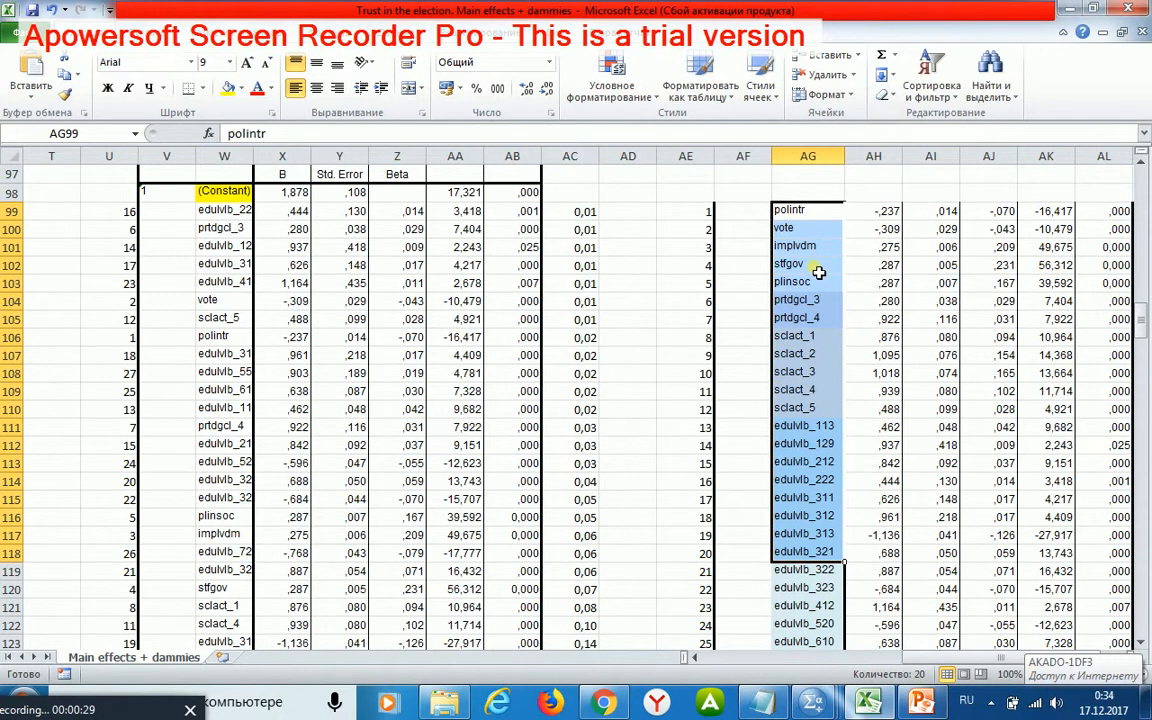
{"action": "left_click", "coordinate": [804, 264]}
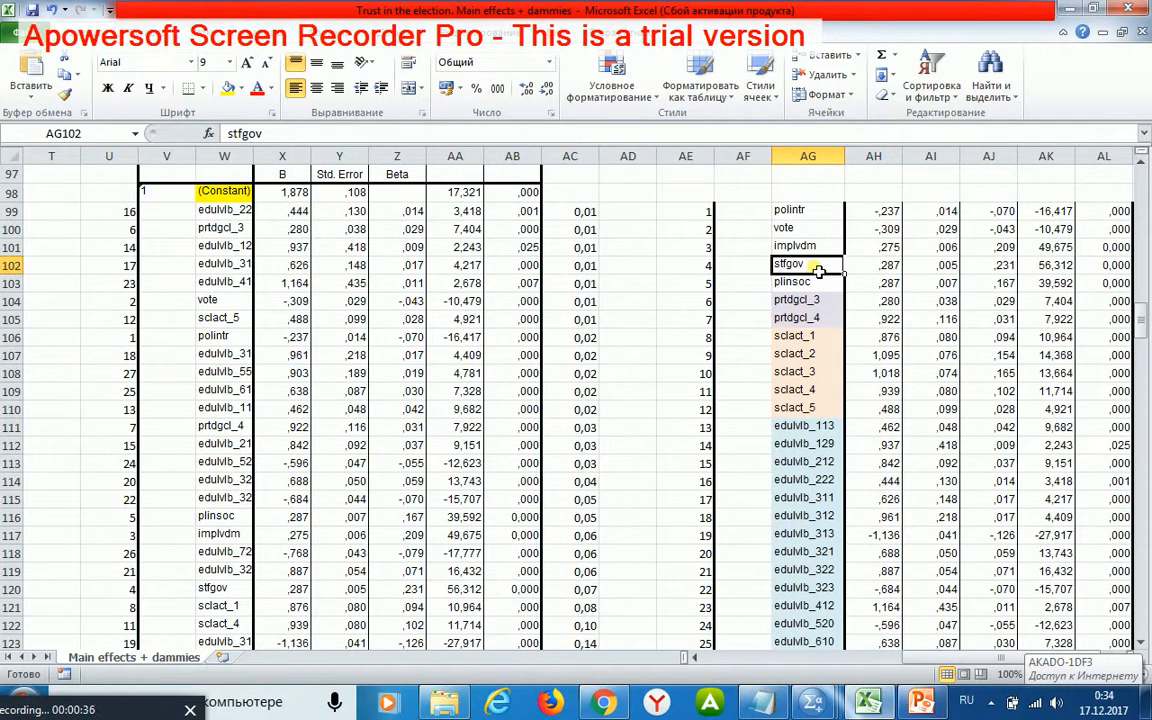
{"action": "left_click", "coordinate": [808, 228]}
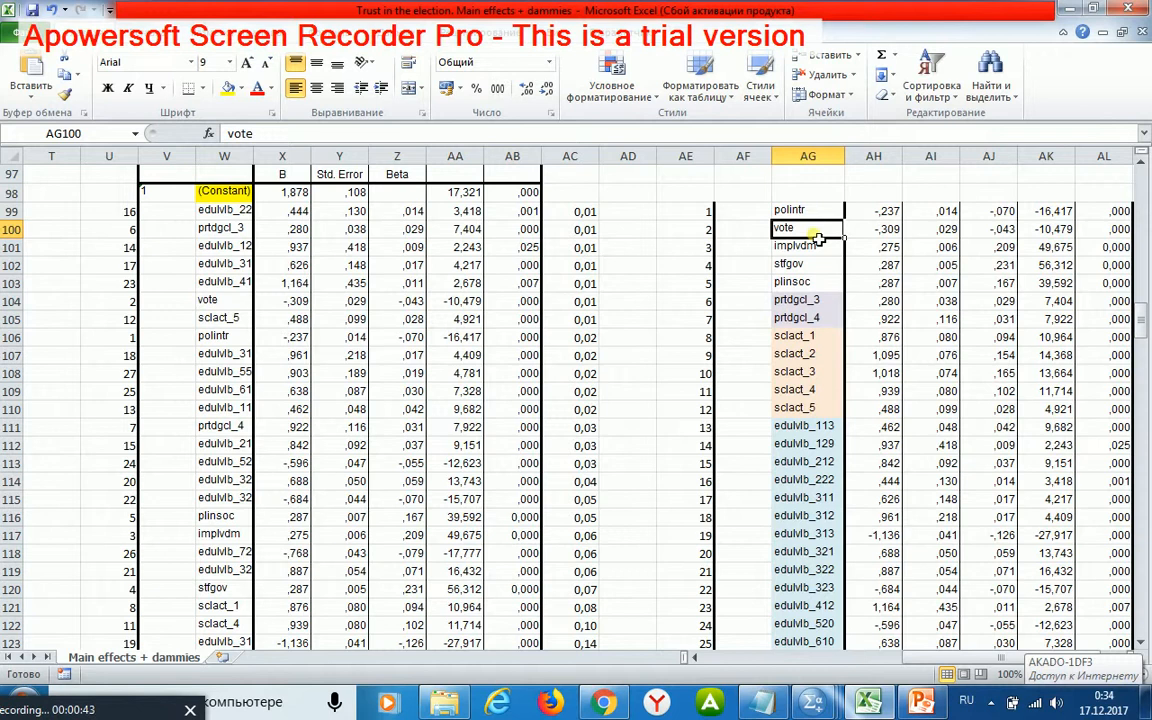
{"action": "left_click", "coordinate": [808, 210]}
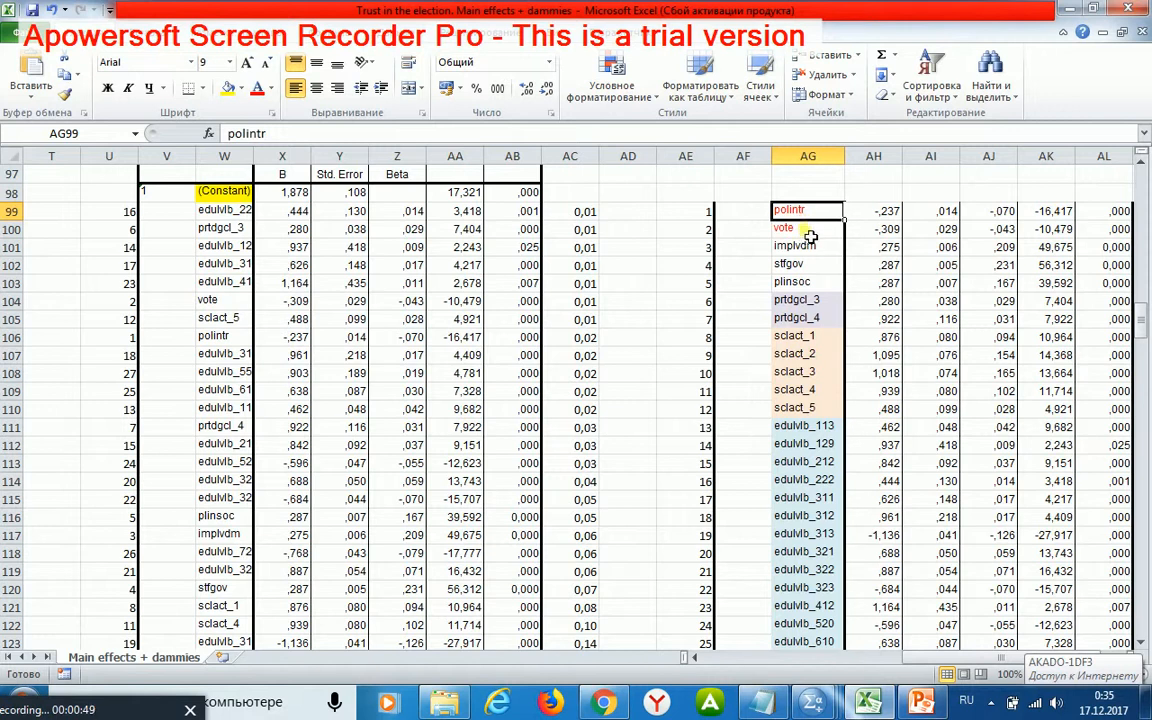
{"action": "mouse_move", "coordinate": [816, 212]}
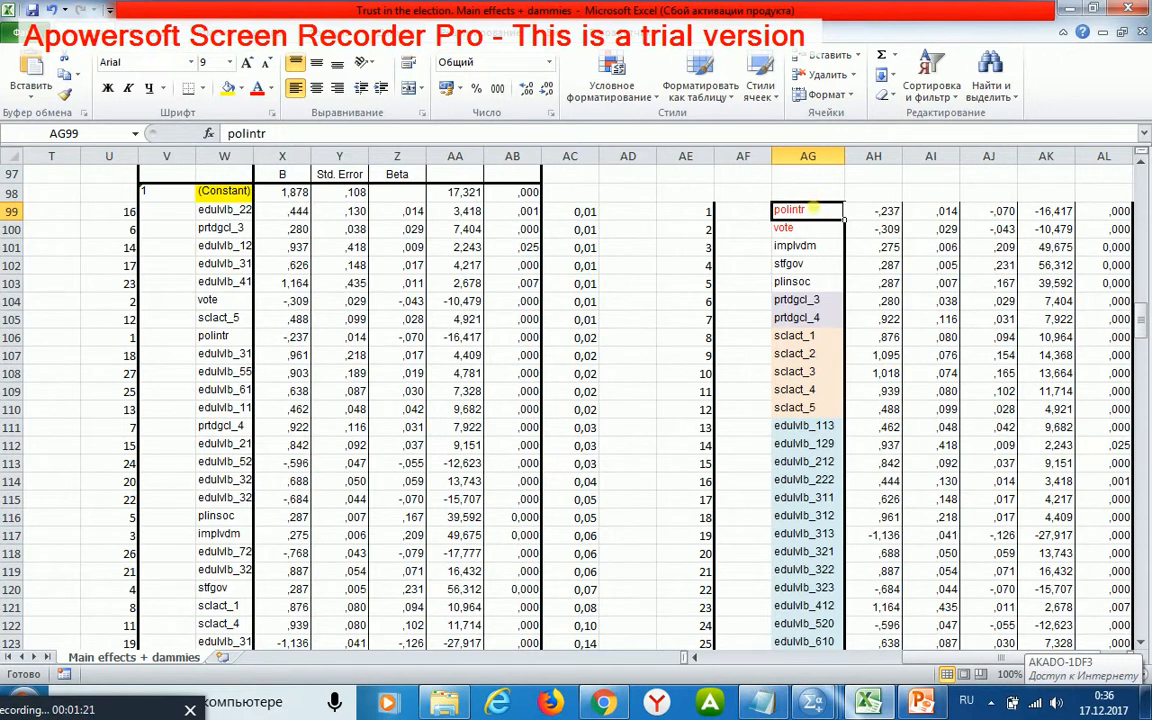
{"action": "left_click", "coordinate": [808, 228]}
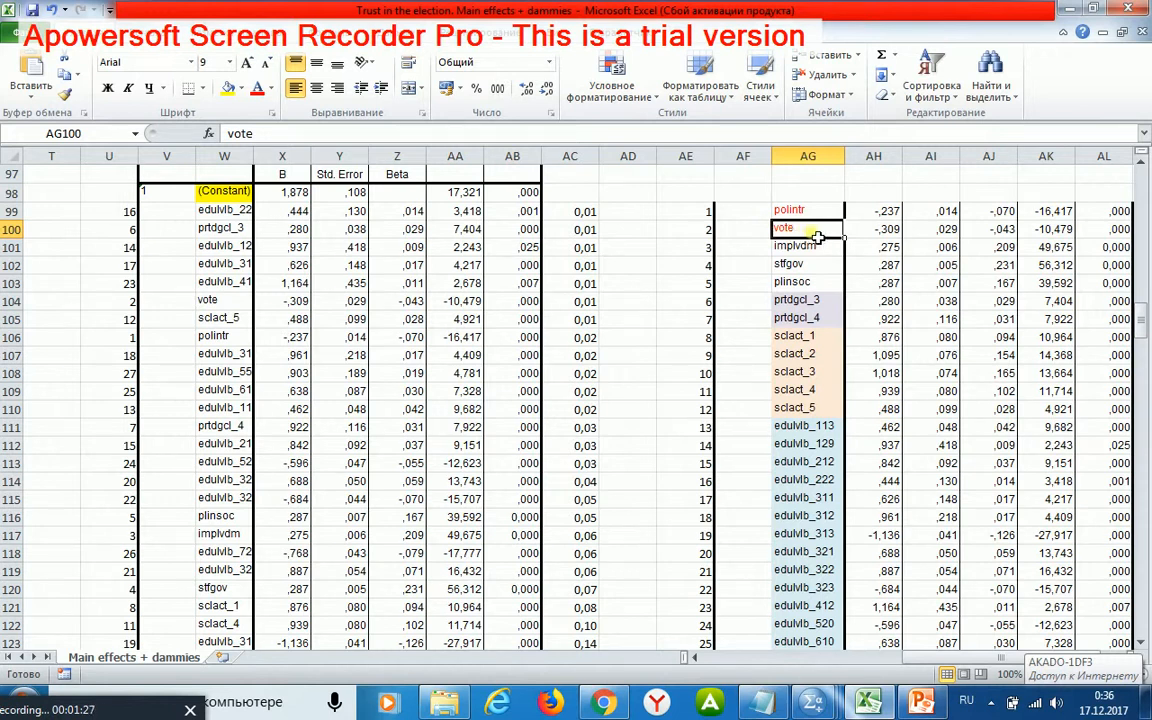
{"action": "mouse_move", "coordinate": [804, 238]}
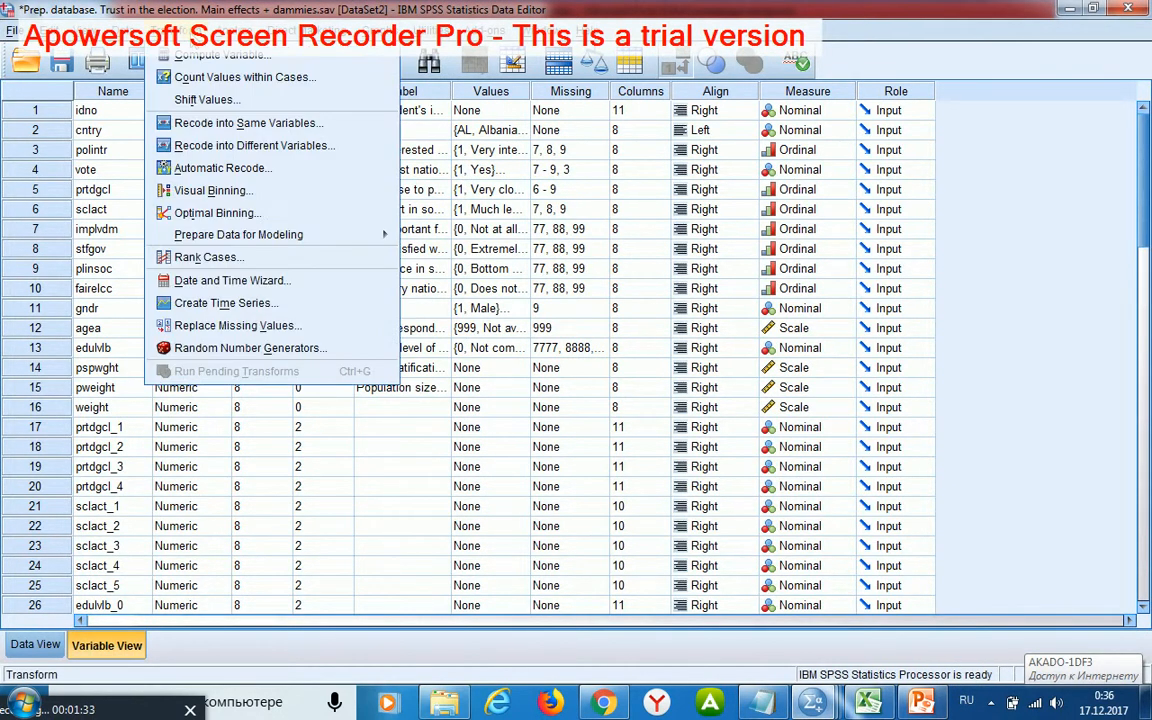
{"action": "mouse_move", "coordinate": [208, 100]}
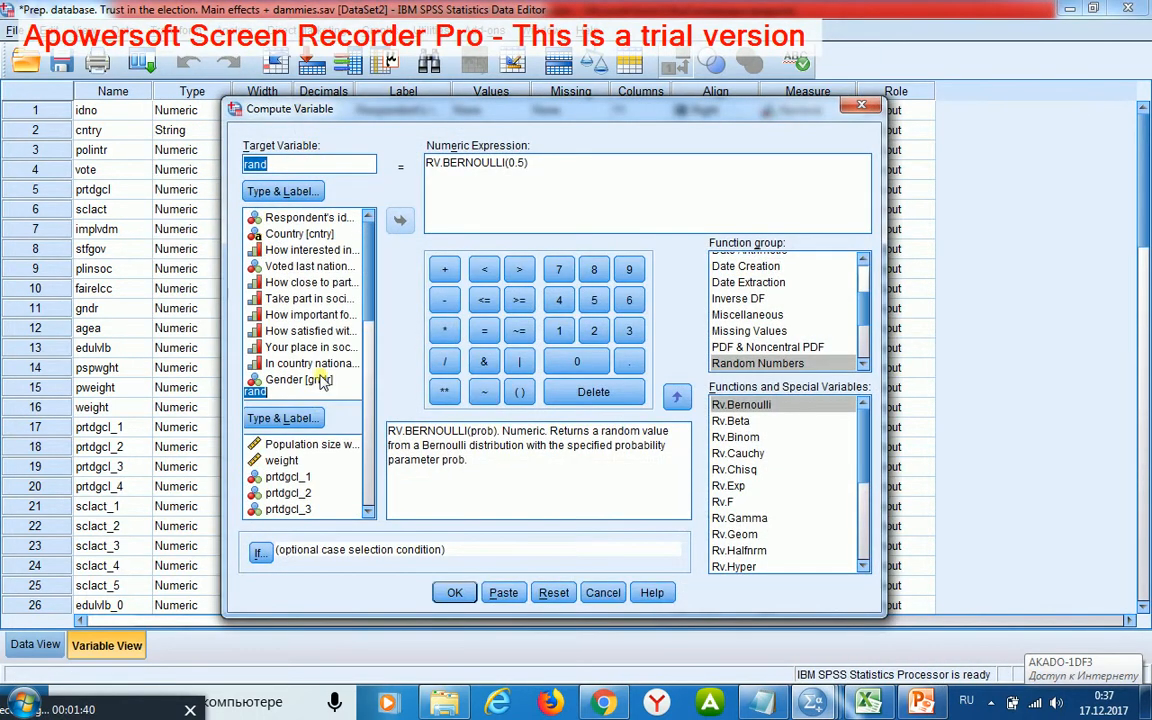
Compute polintr_1 = polintr - 1 and paste the COMPUTE command into the syntax.
{"action": "left_click", "coordinate": [552, 592]}
{"action": "type", "text": "polintr-1"}
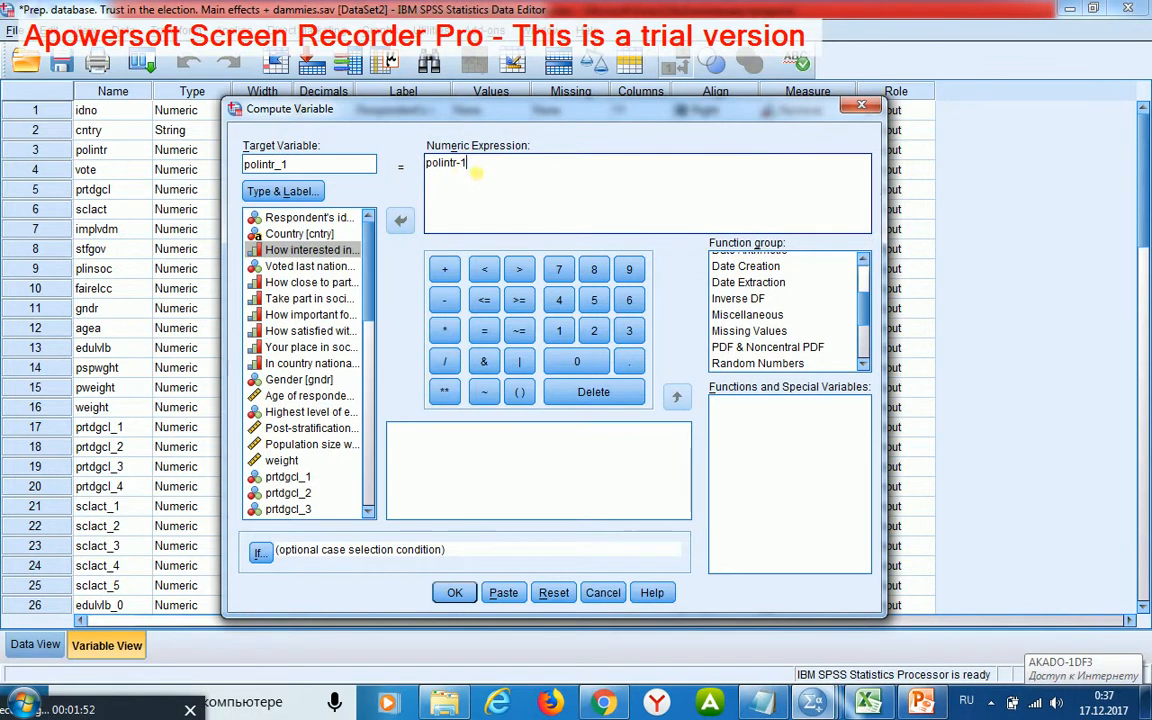
{"action": "left_click", "coordinate": [504, 592]}
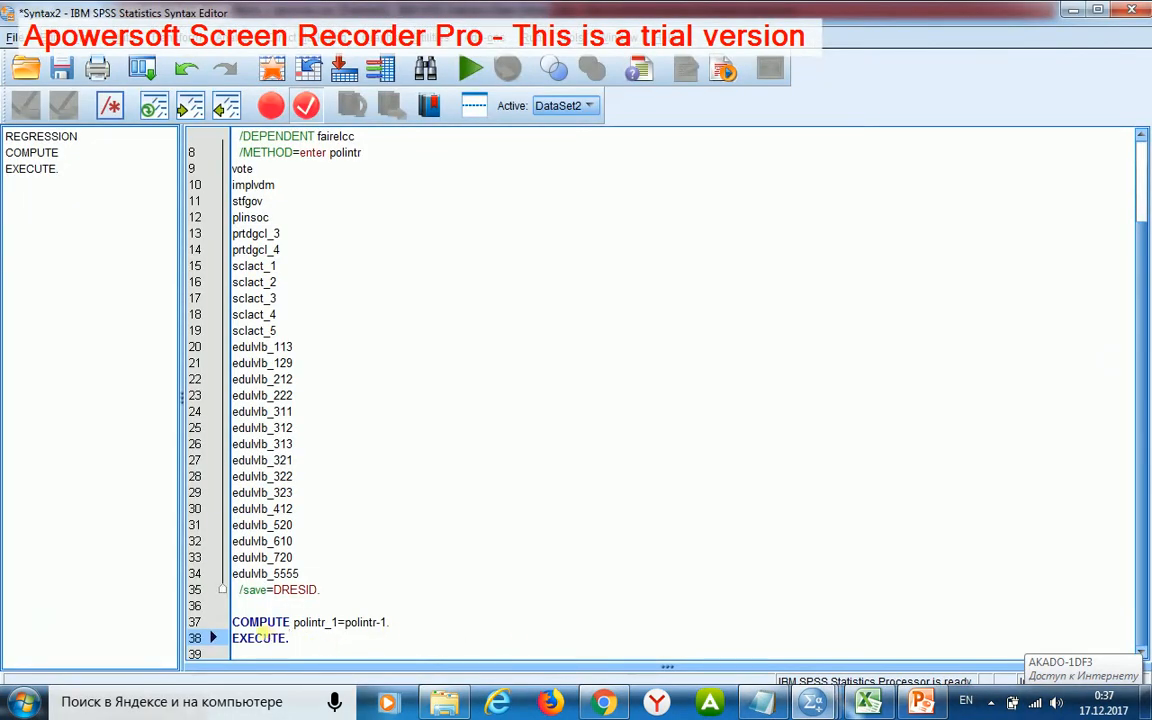
{"action": "mouse_move", "coordinate": [364, 640]}
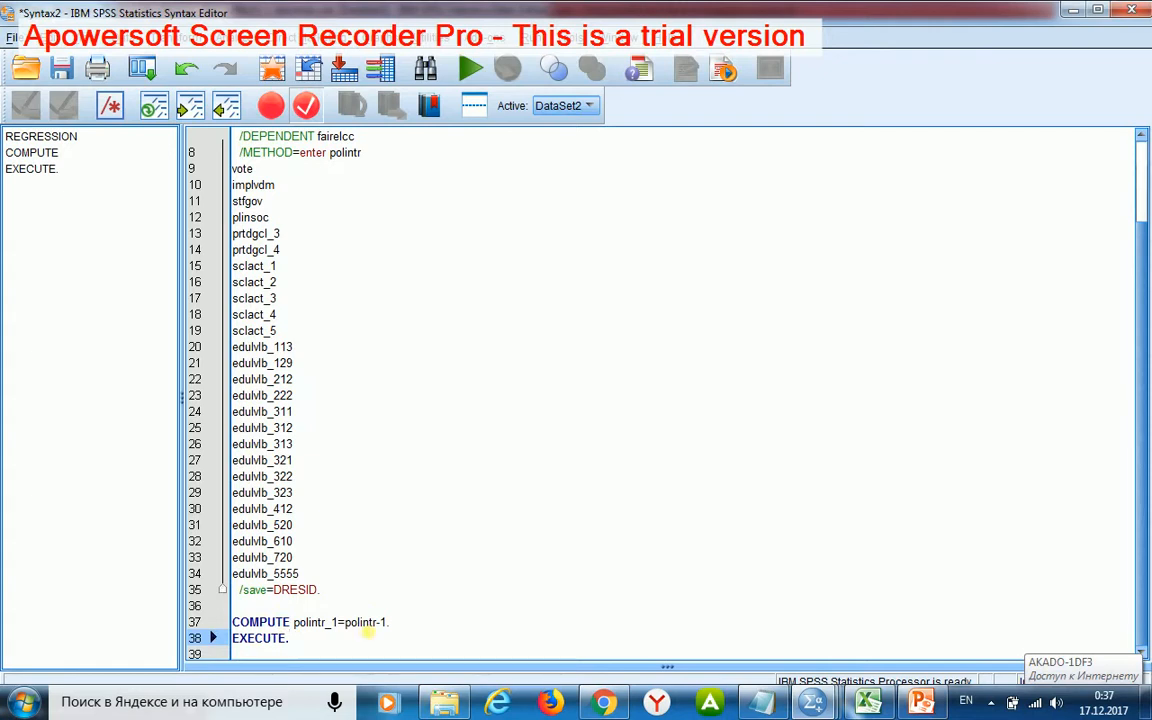
Add COMPUTE vote_1=vote-1. to the syntax and select the new computation commands.
{"action": "type", "text": "COMPUTE vote_1=vote-1."}
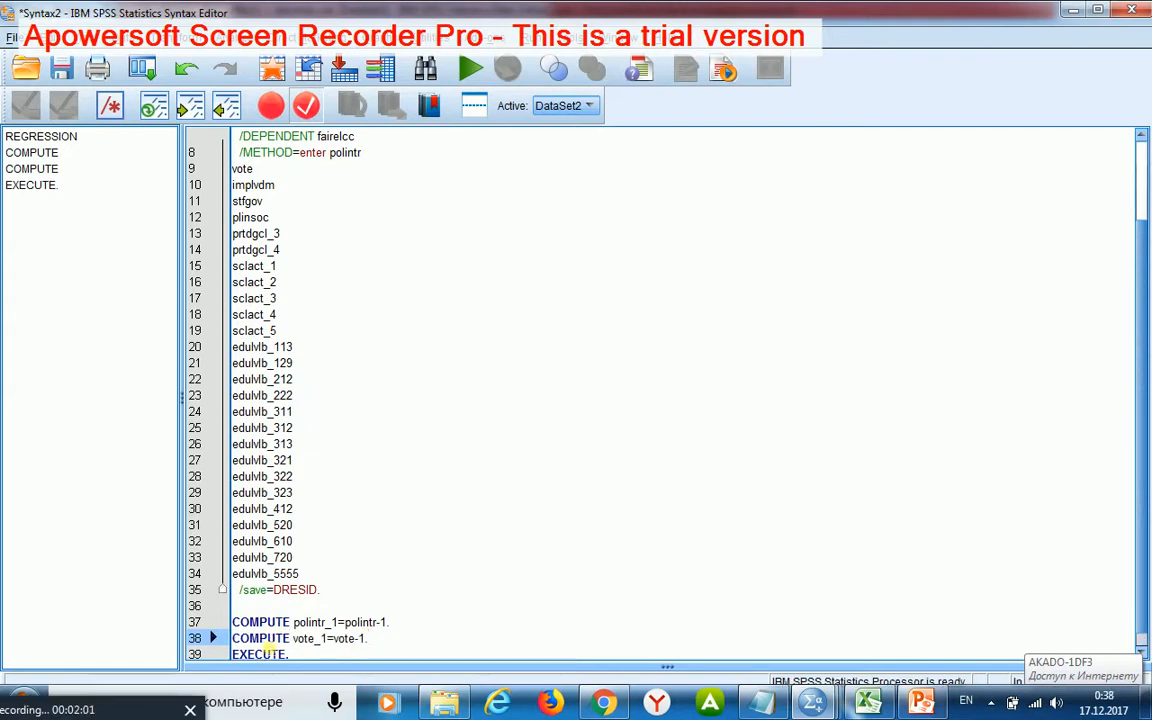
{"action": "mouse_move", "coordinate": [312, 644]}
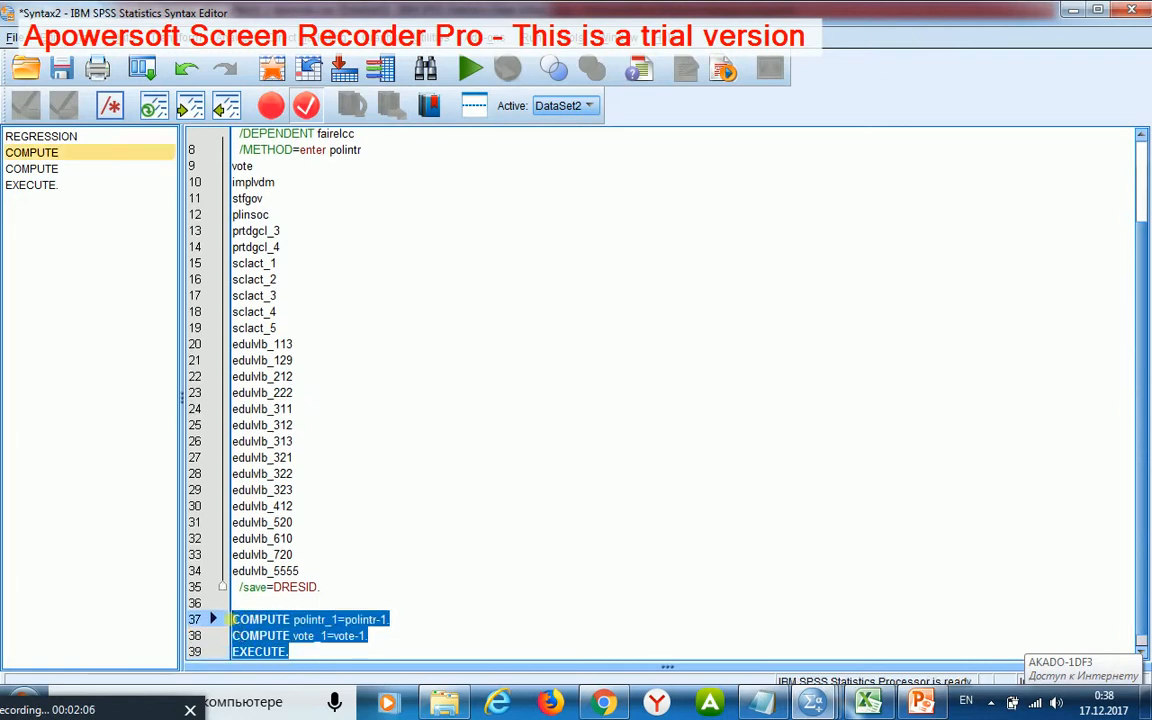
{"action": "left_click", "coordinate": [480, 68]}
{"action": "type", "text": "_1"}
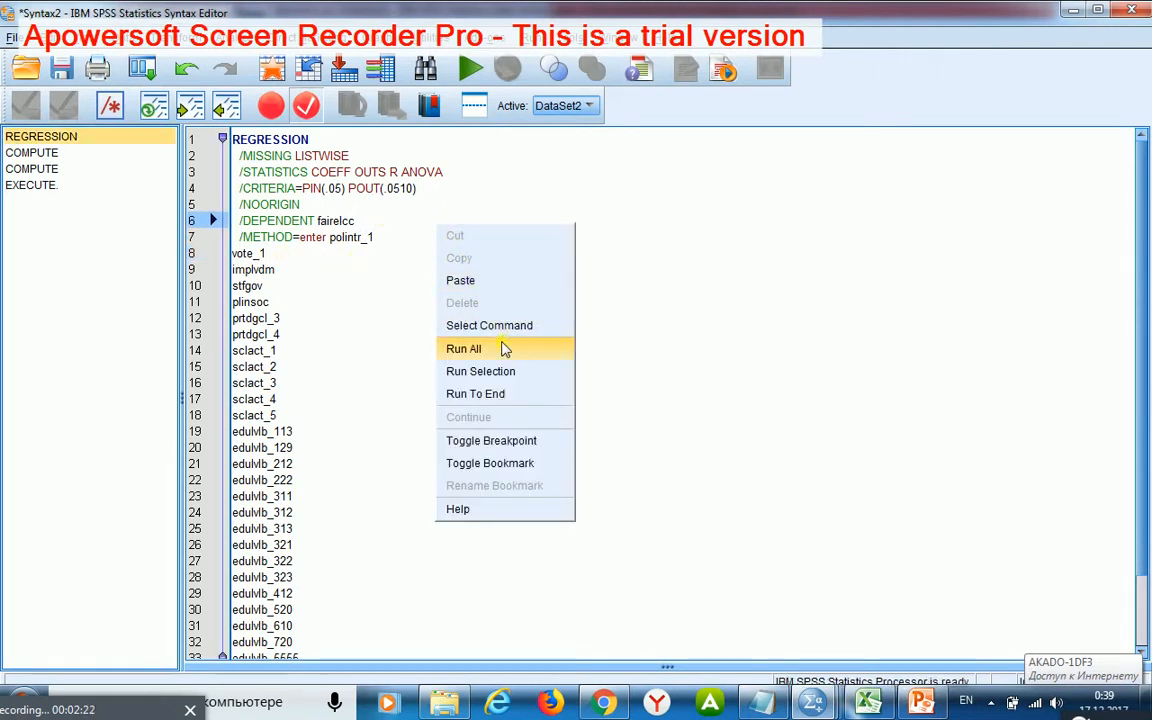
Run all syntax so the regression is re-estimated with polintr_1 and vote_1.
{"action": "left_click", "coordinate": [464, 348]}
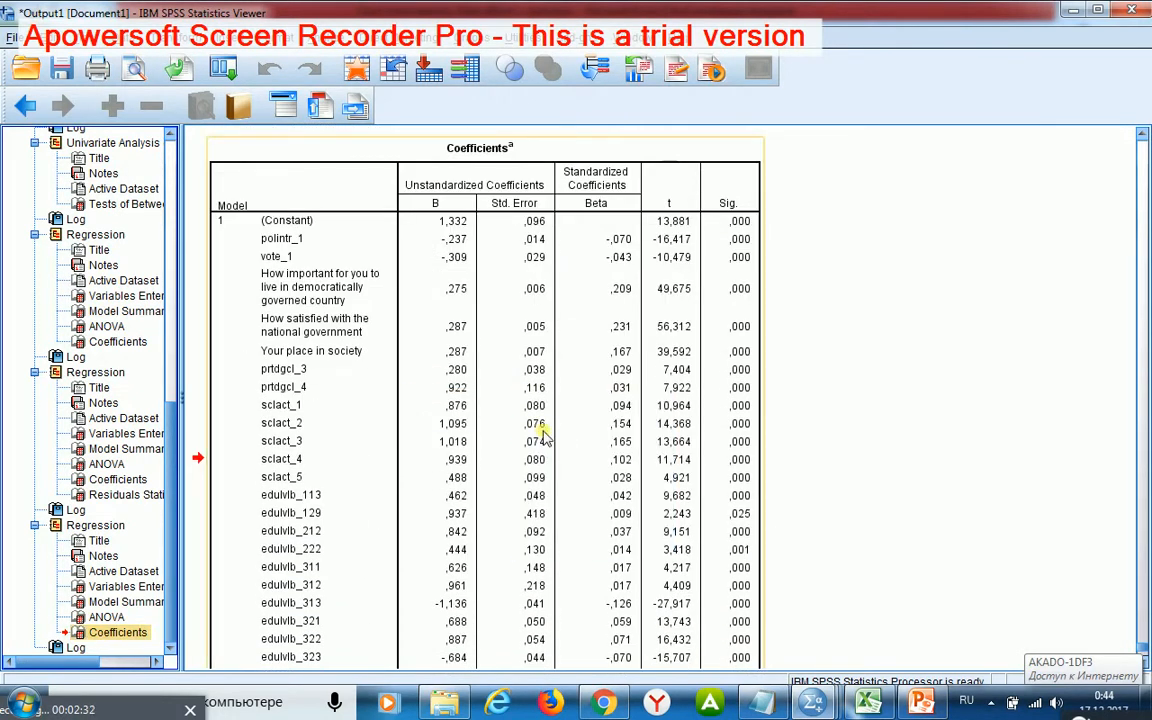
{"action": "mouse_move", "coordinate": [540, 436]}
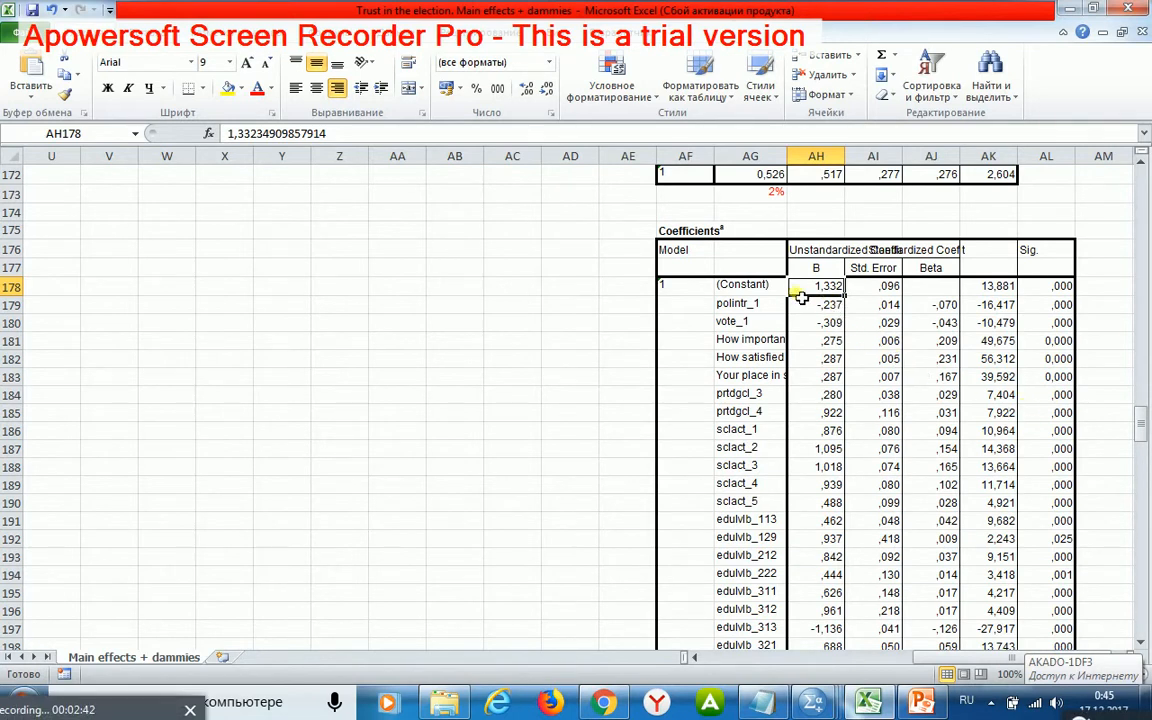
{"action": "mouse_move", "coordinate": [772, 292]}
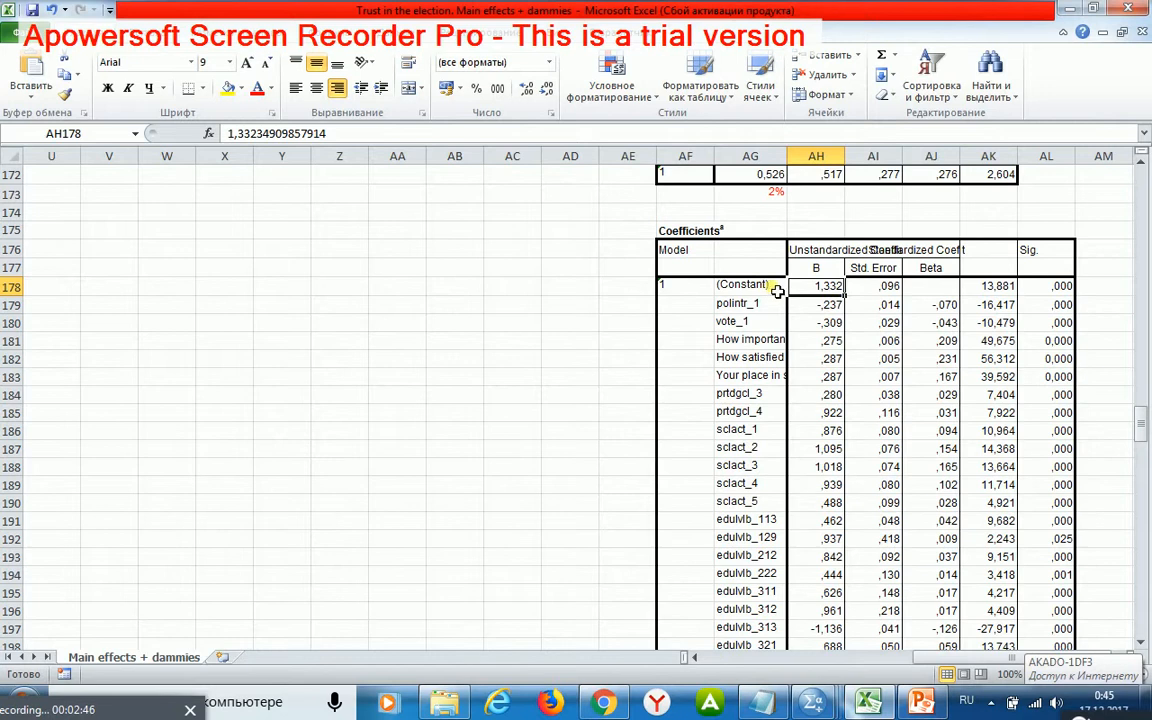
Select the (Constant) label in the pasted coefficients table and scroll through its predictors.
{"action": "left_click", "coordinate": [740, 288]}
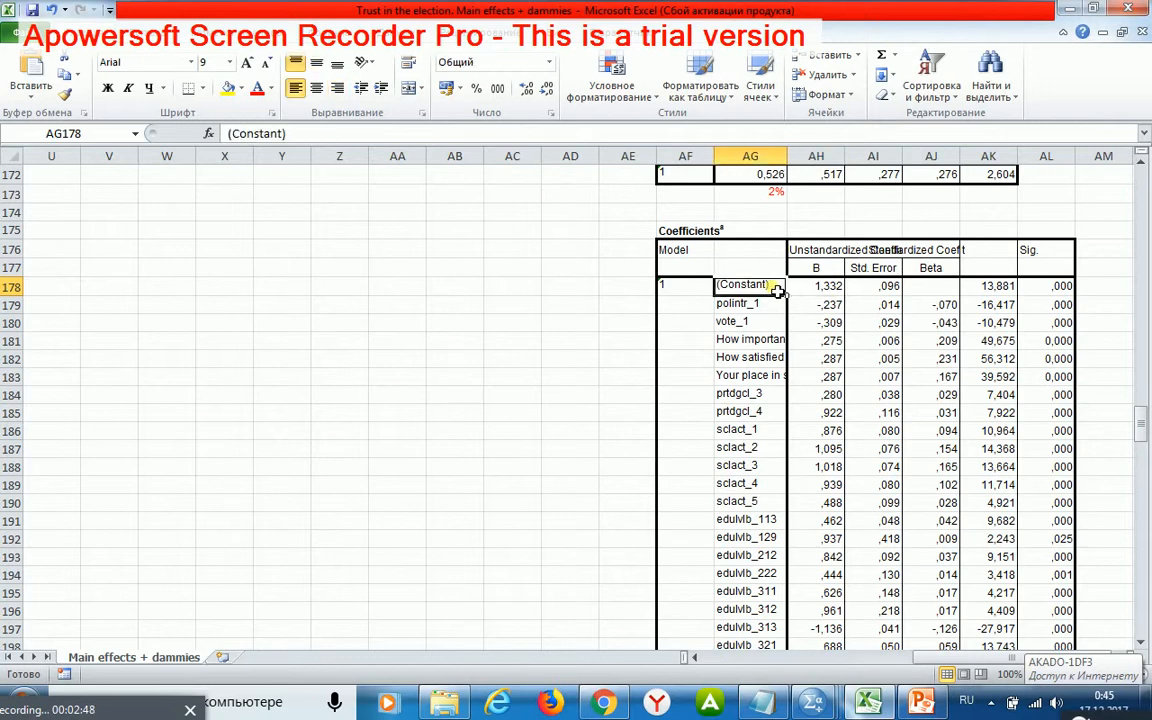
{"action": "mouse_move", "coordinate": [770, 308]}
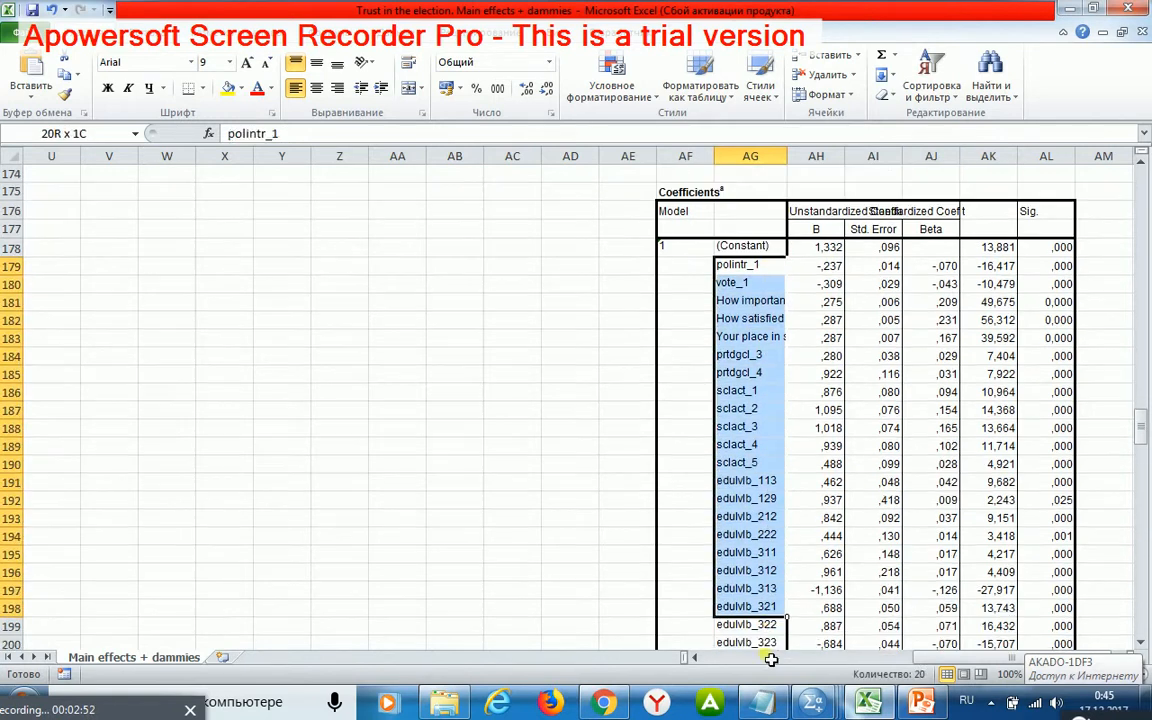
{"action": "scroll", "scroll_direction": "down", "scroll_amount": 3}
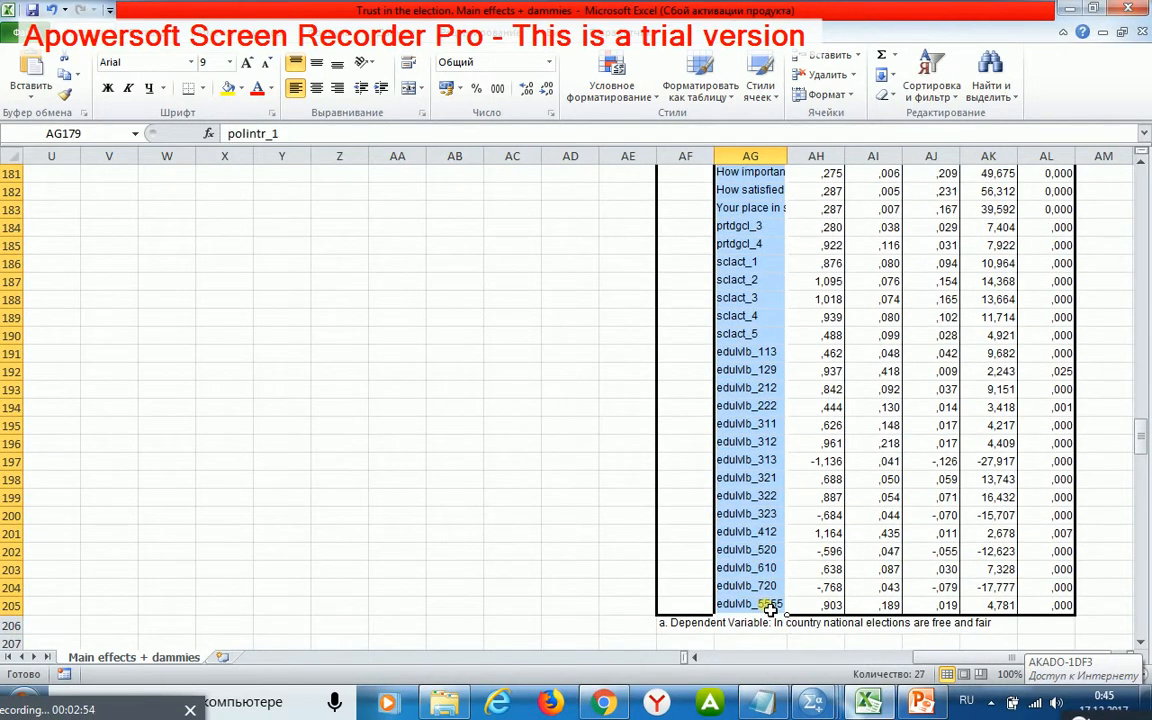